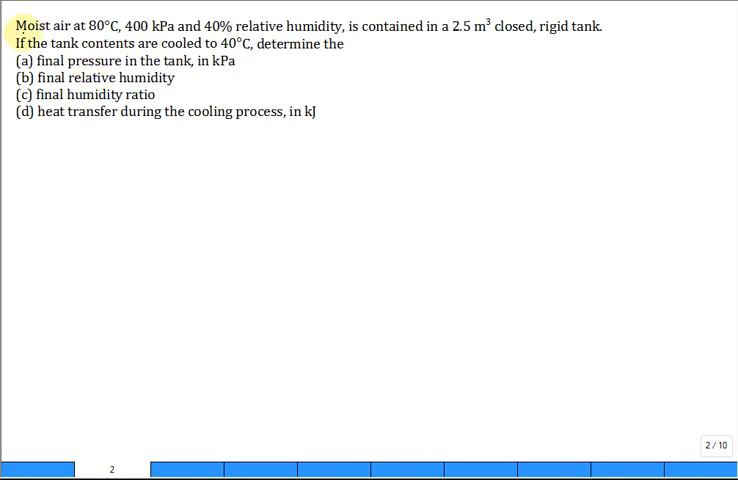
mouse_move(576, 48)
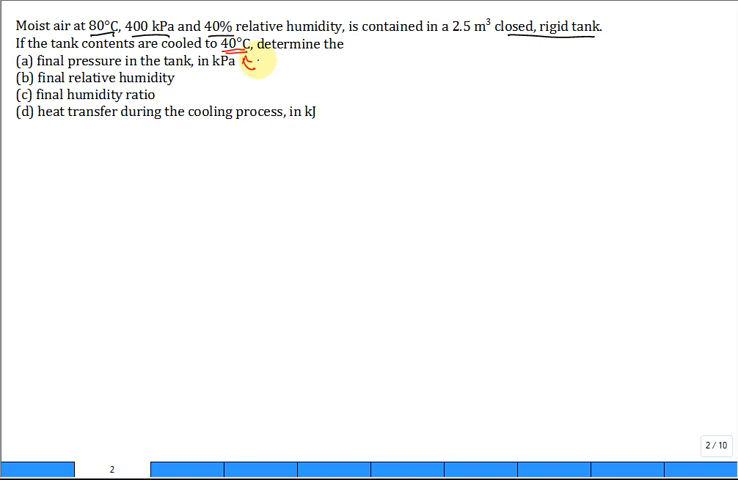
- Annotate the 60°C cooling temperature in red and switch to blue ink for P1 = 400 kPa
text(60°C)
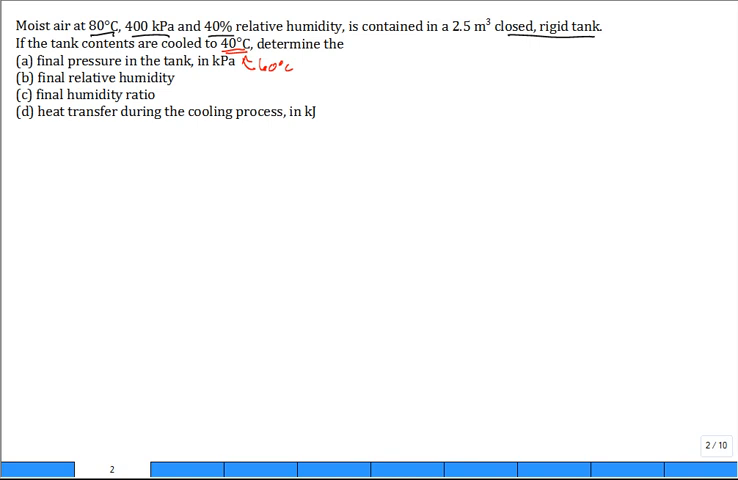
click(338, 112)
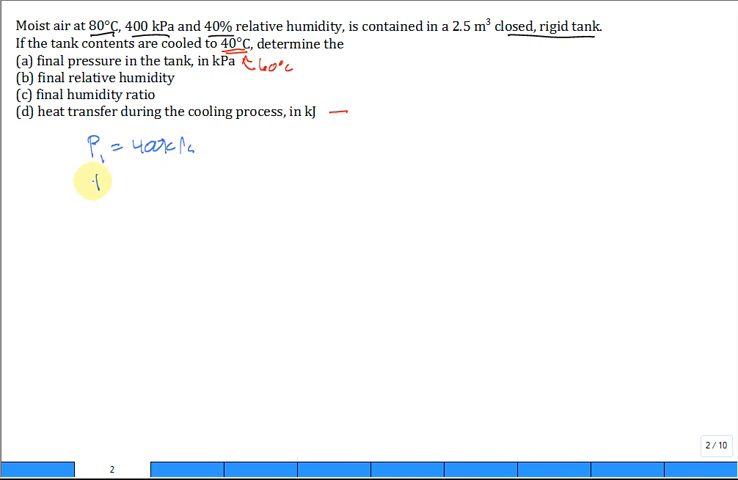
- Handwrite T1 = 80°C = 353 K and φ1 = 40% below P1
text(T_1 = 80°C =)
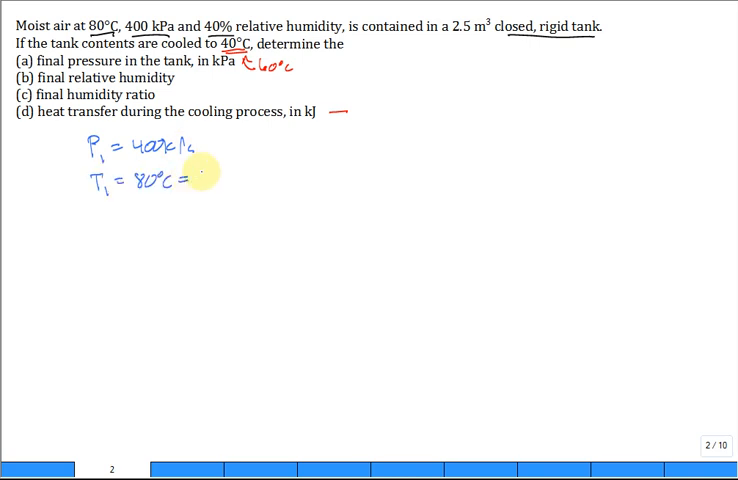
text(353K)
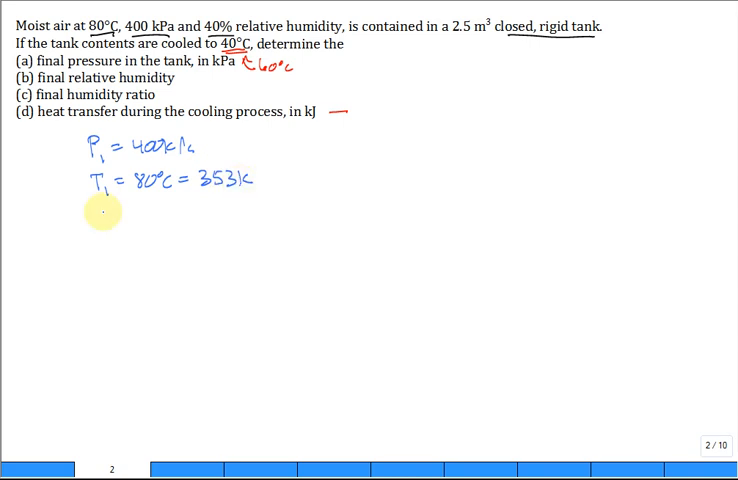
text(φ1 =4)
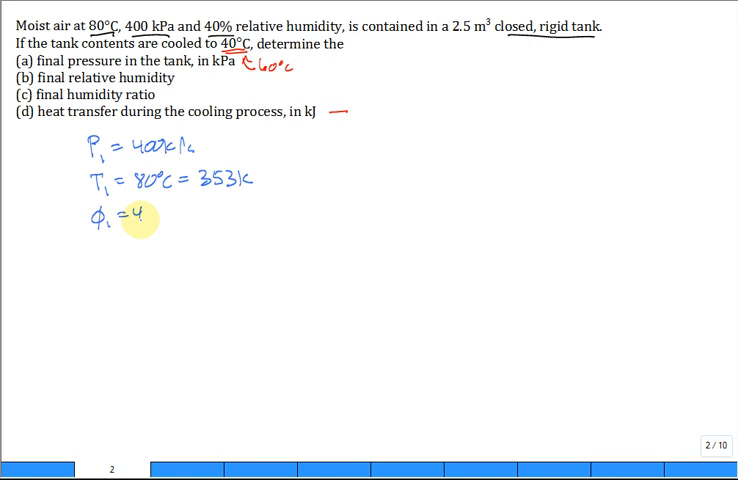
text(0%)
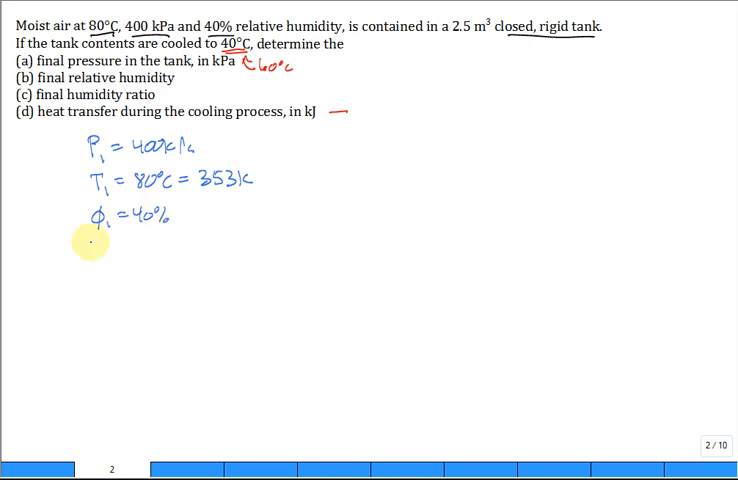
- Handwrite Psat,80°C = 47.4 kPa and start the Pv1 = φ1·Psat line
text(Psat,)
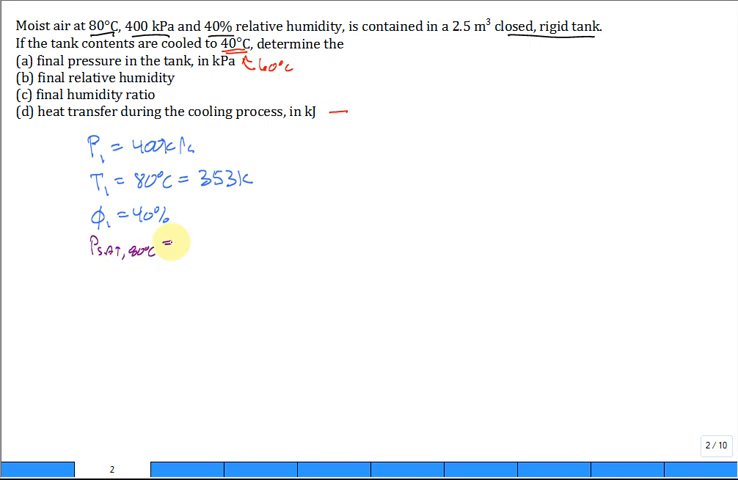
text(4)
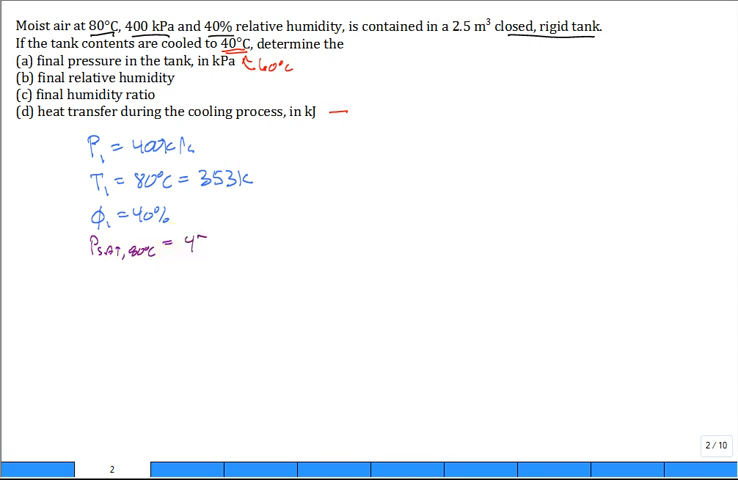
text(47.4 kl)
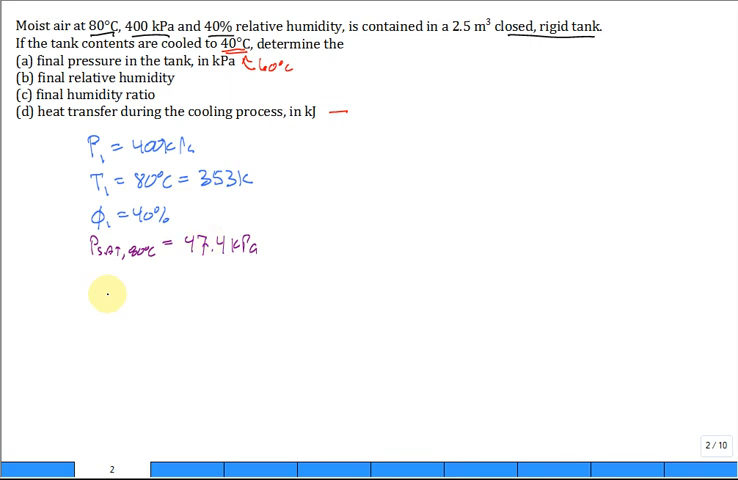
text(Pv,1 = φ1 Psat =)
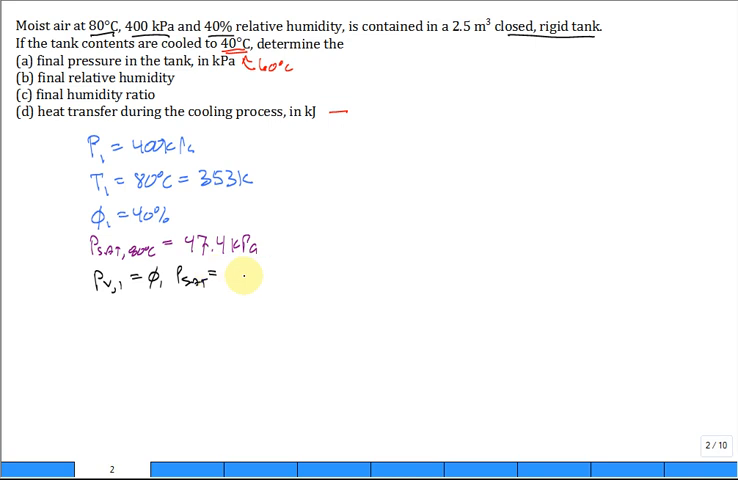
- Handwrite Pv1 = 19 kPa and Pda1 = P − Pv1 = 381 kPa
text(19 kPa)
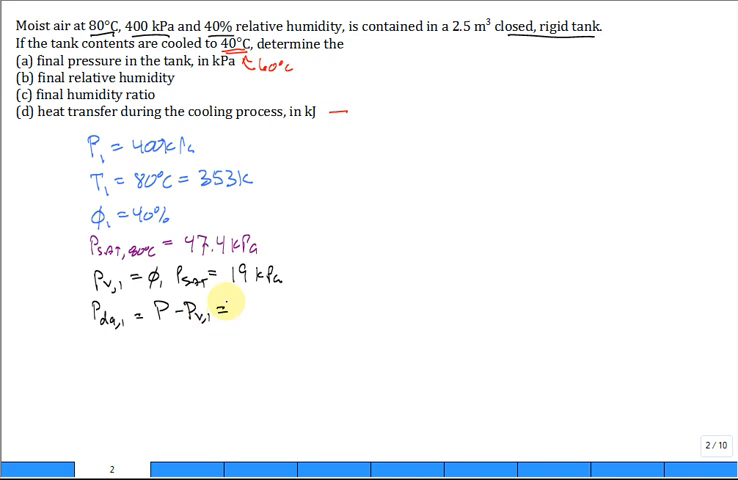
text(381)
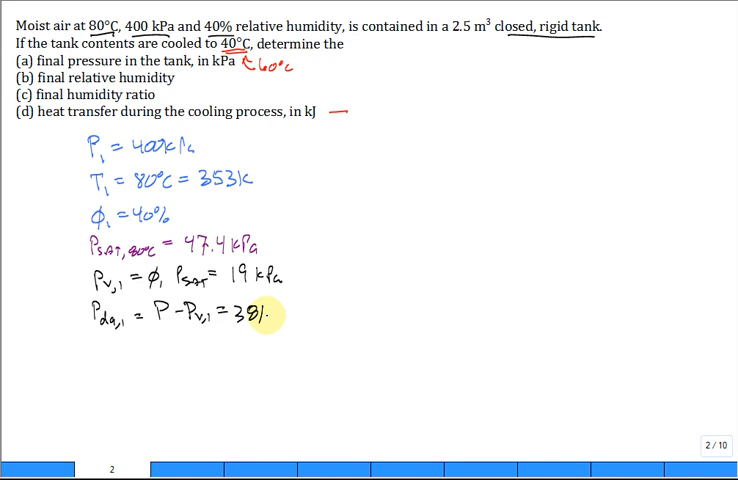
text(kPa)
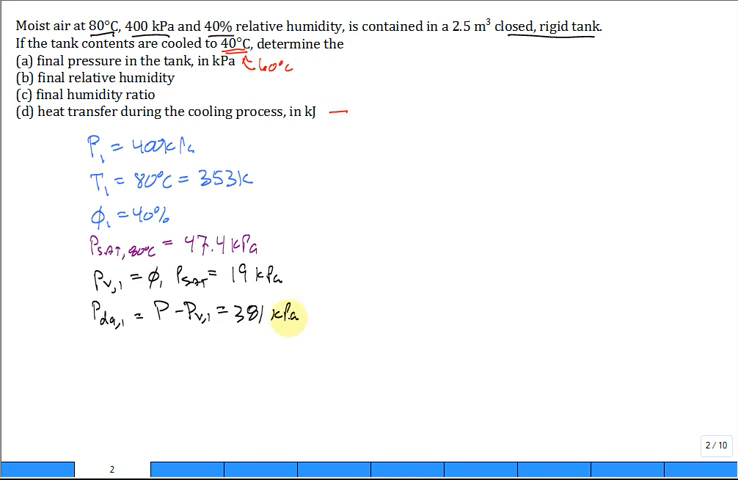
- Set up the dry-air mass formula mda = Pda·V·Mda / (R·T)
text(m.)
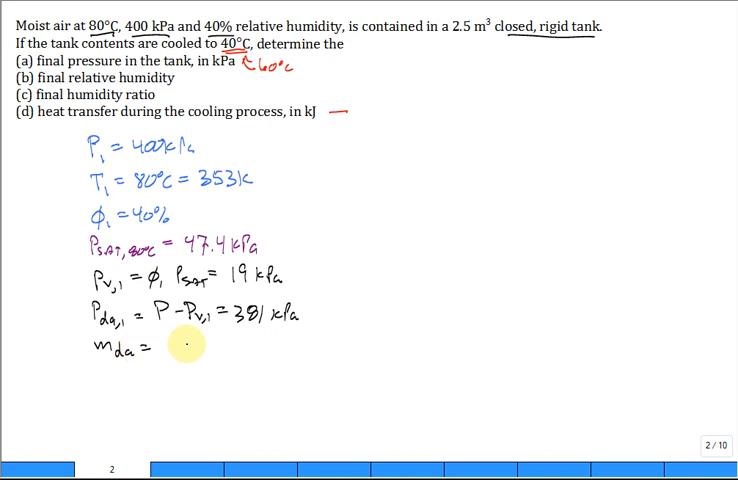
text(1)
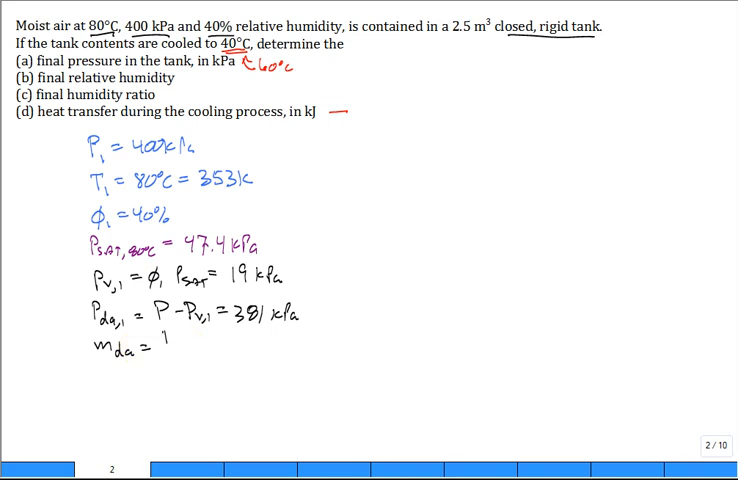
text(Pda)
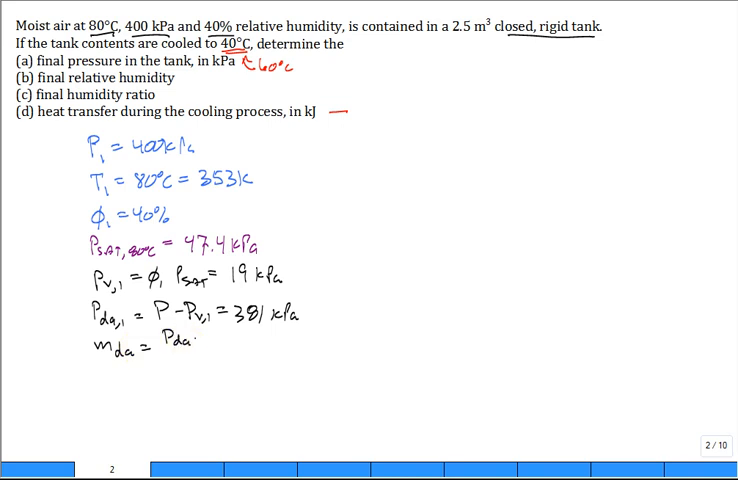
text(VM_c)
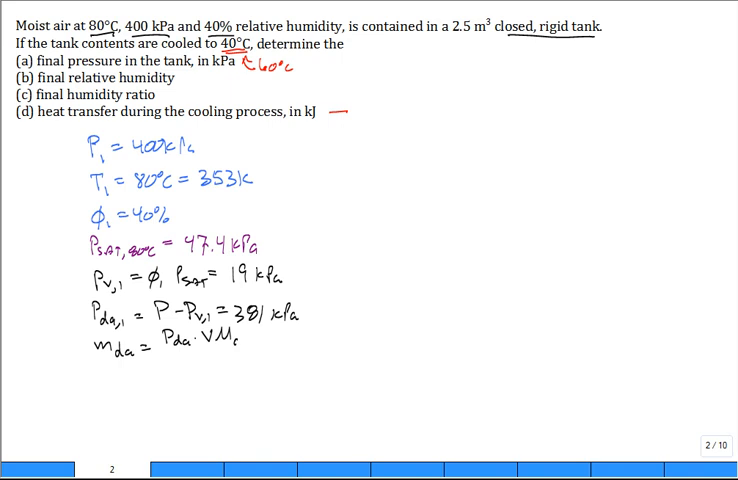
text(R)
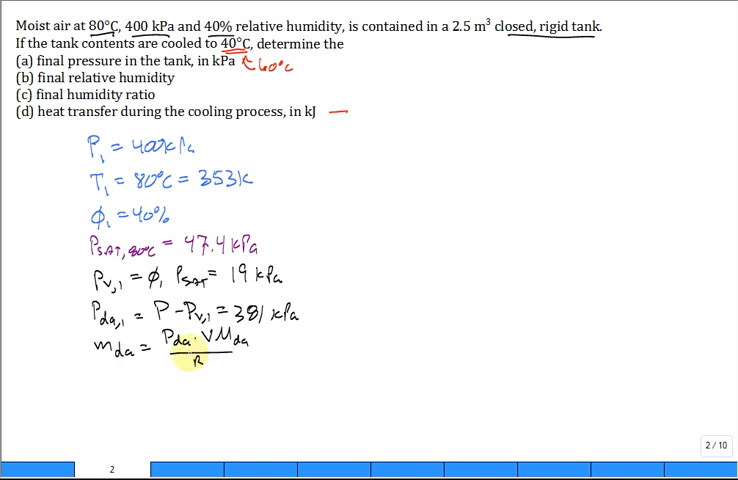
text(T = 9.403 kg)
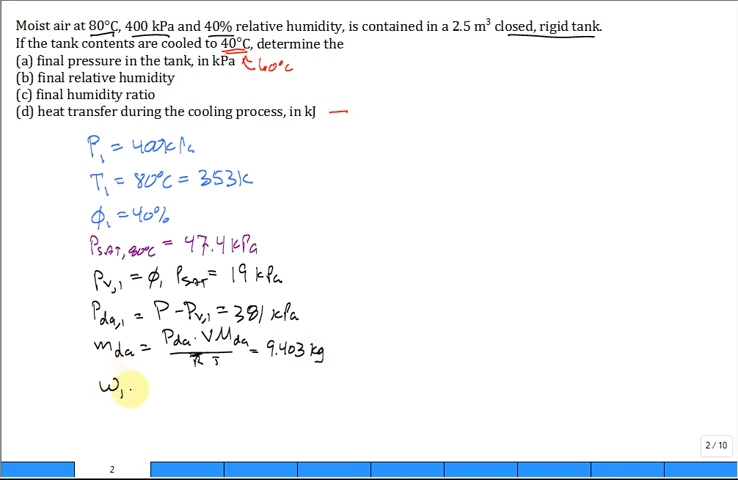
- Write ω1 = 0.03094 and start the vapor mass formula mv = Pv·V·Mv / RT
text(= .622 Pv/Pda -)
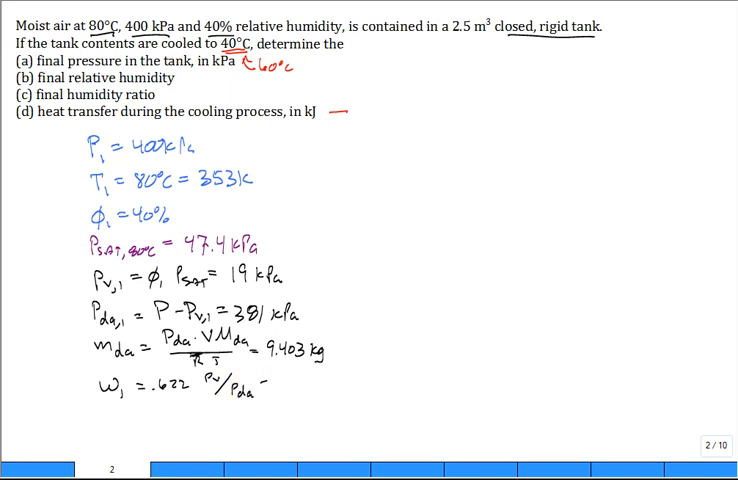
text(.03094)
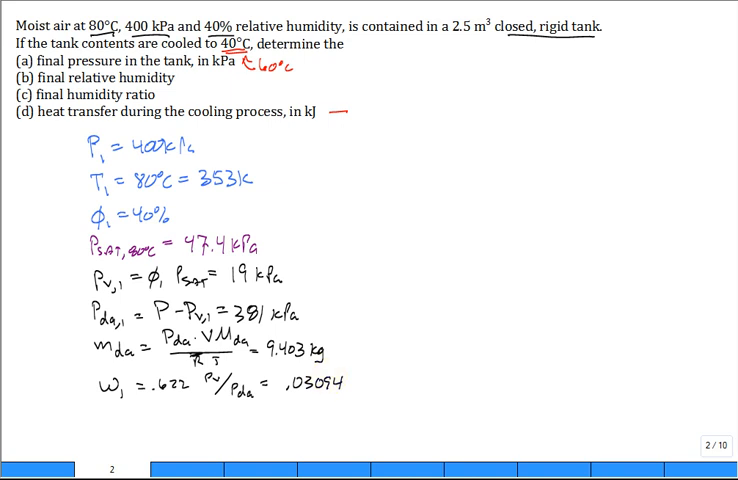
text(m_v =)
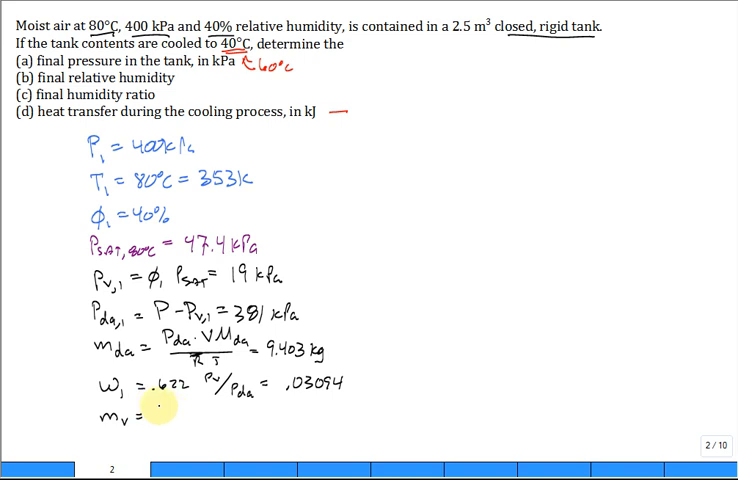
text(Pv V Mv / R T)
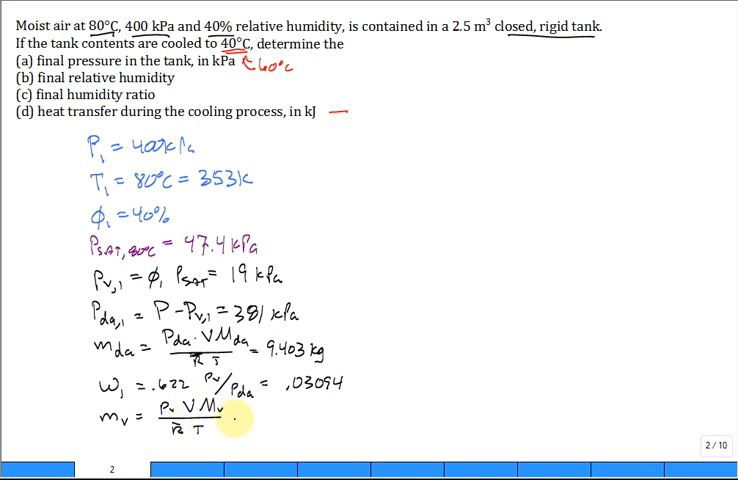
- Ink the vapor mass result = 0.291 kg after the formula
text(=)
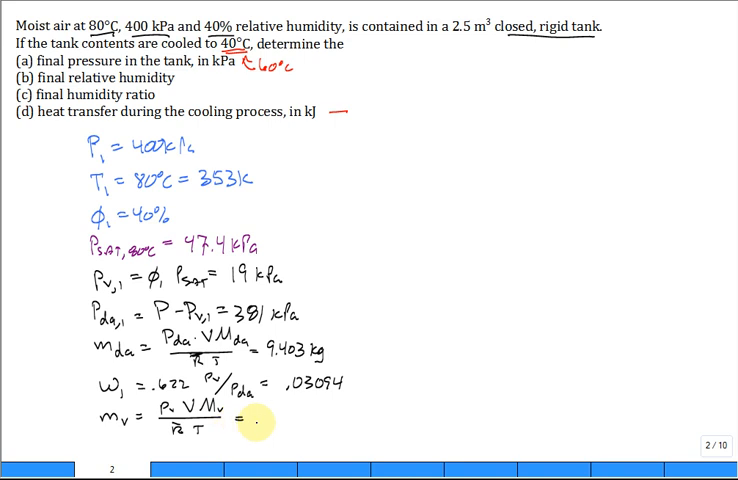
text(0.291)
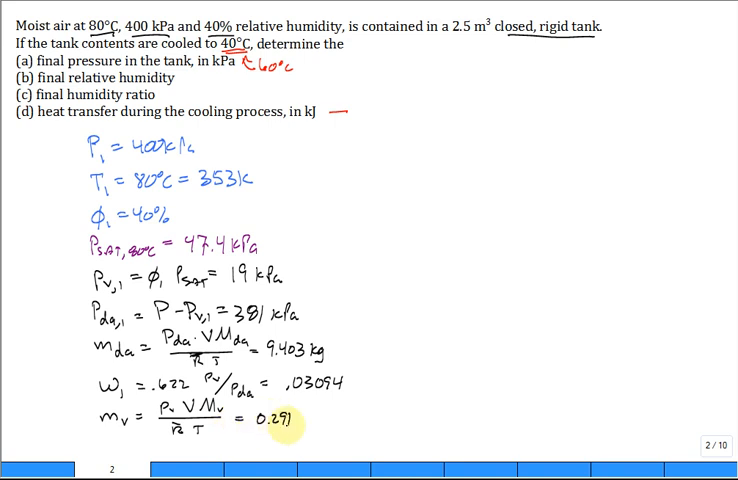
text(kg)
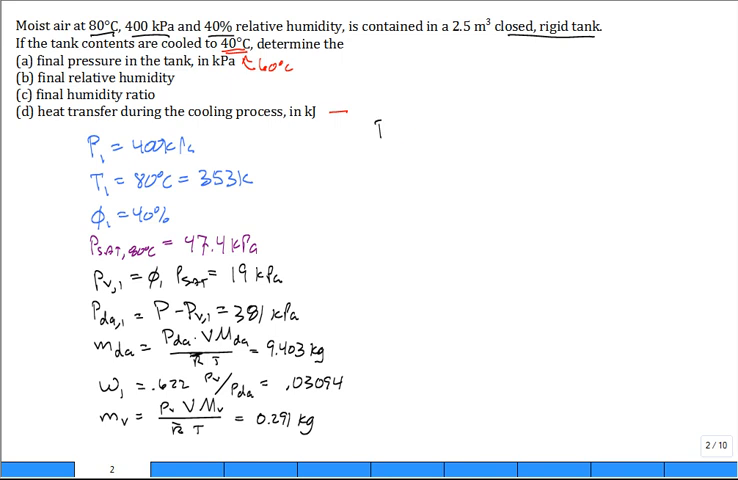
- Write P2 = P1(T2/T1) = 377.3 kPa with T2 = 333 K
text(P_2 = 1)
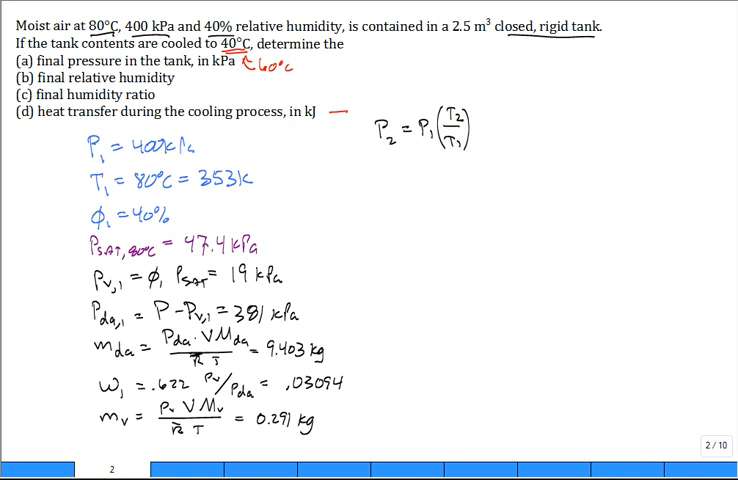
text(=.)
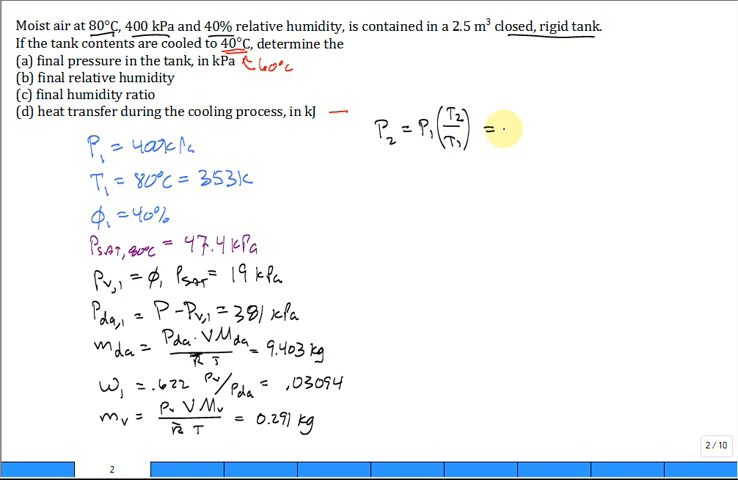
text(377)
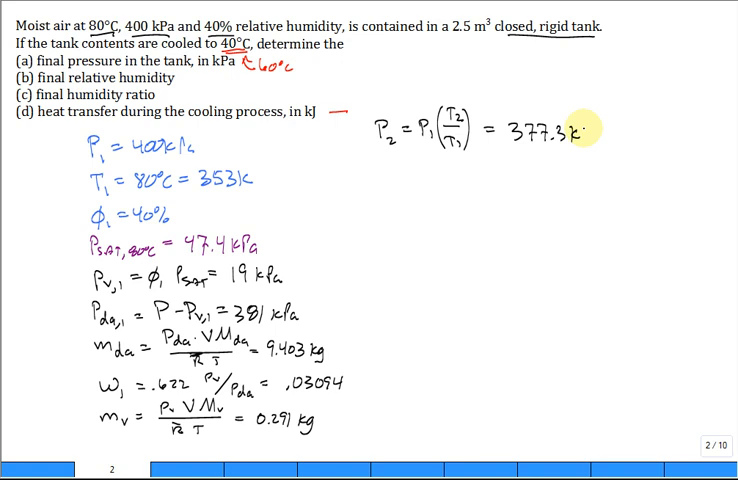
text(Pa)
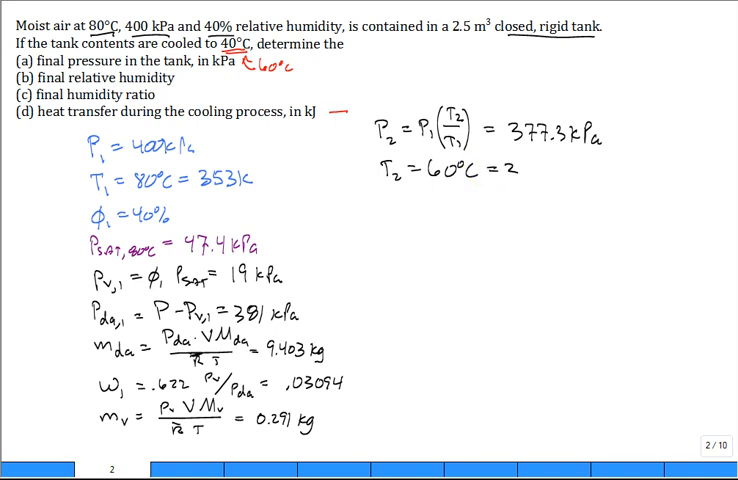
text(333 kP)
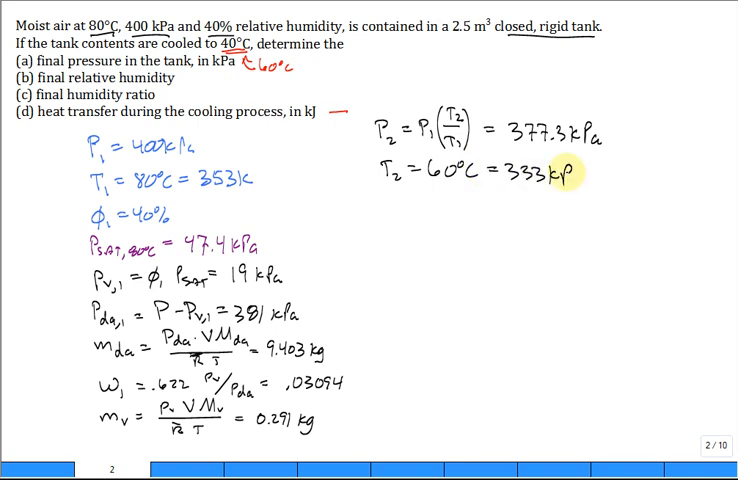
text(a)
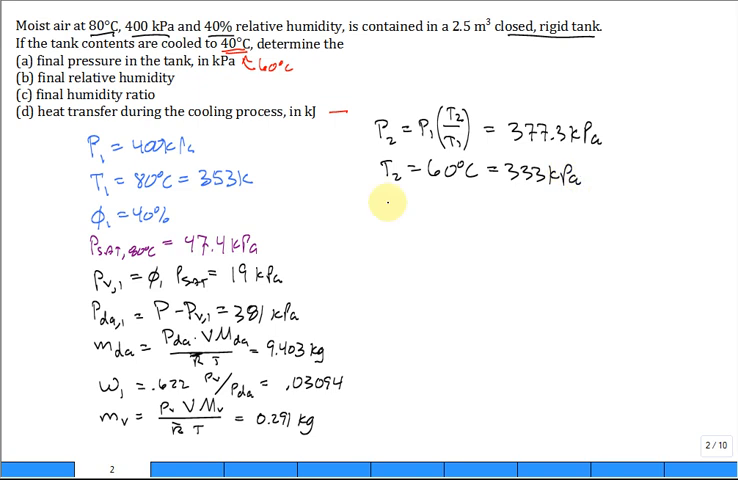
- Write Psat at 60°C, Pv2 = 17.9 kPa and Pda2 = 359.5 kPa
text(Pc)
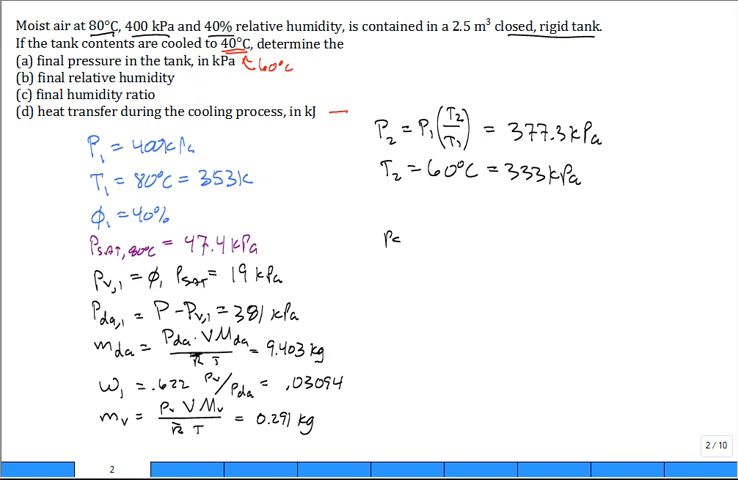
text(Psat,60)
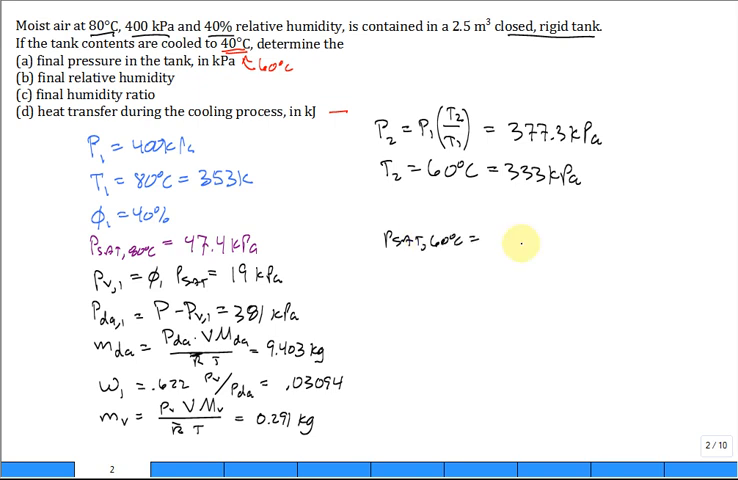
text(19.94kPa)
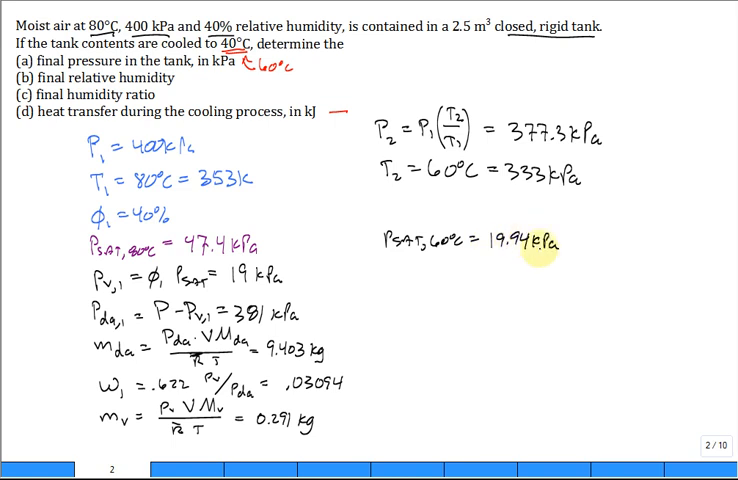
mouse_move(408, 262)
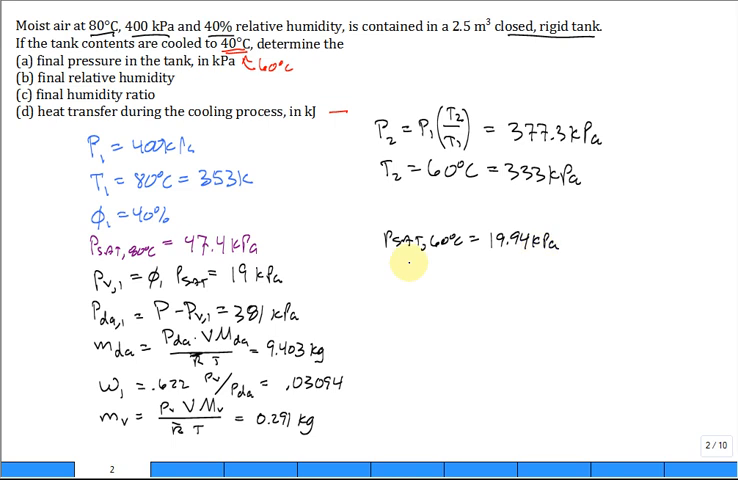
text(Pv2 =)
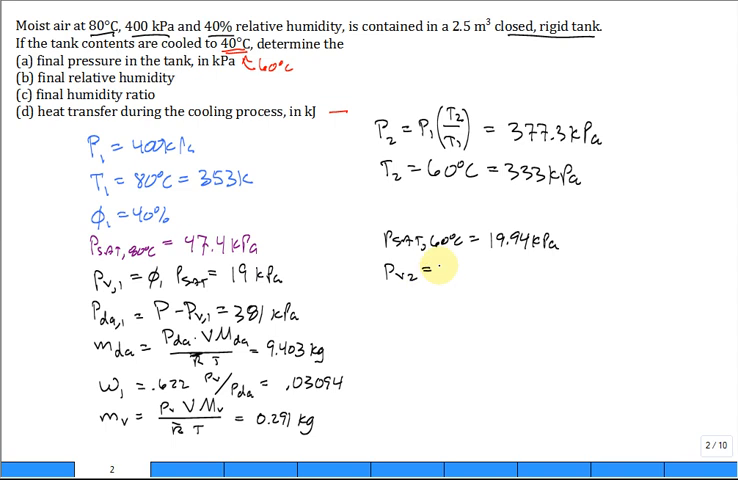
text(Pv.)
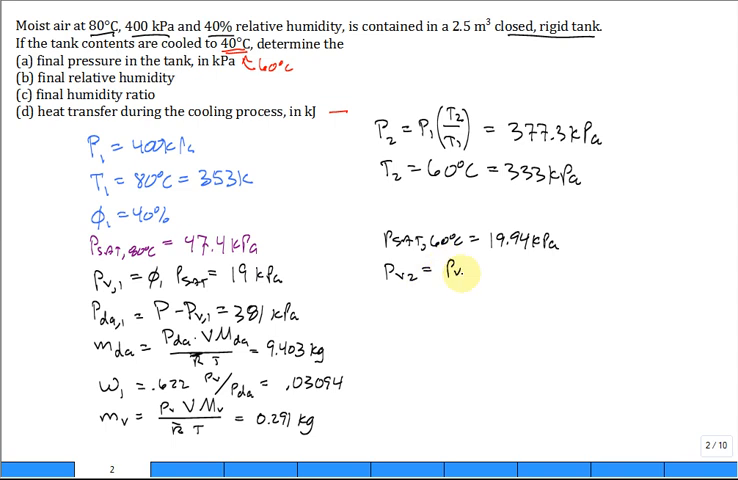
text((T2/T1) =)
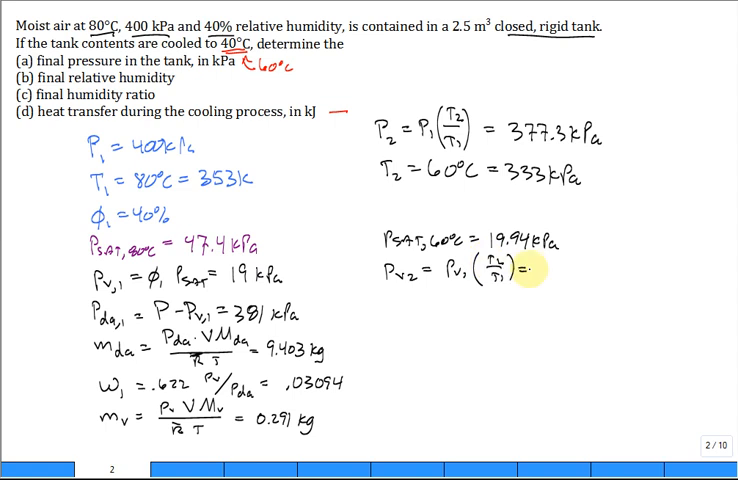
text(13)
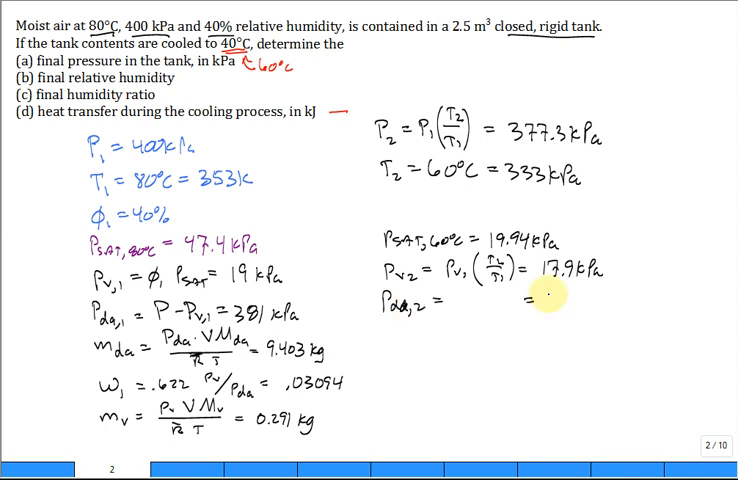
text(359.5 kPa)
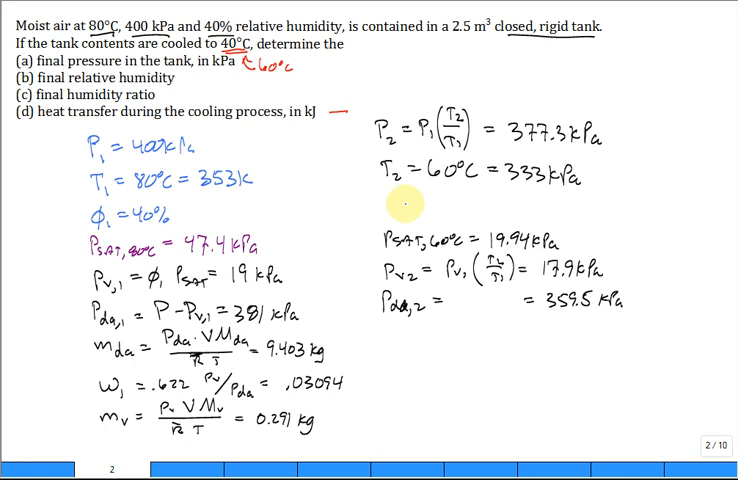
mouse_move(400, 204)
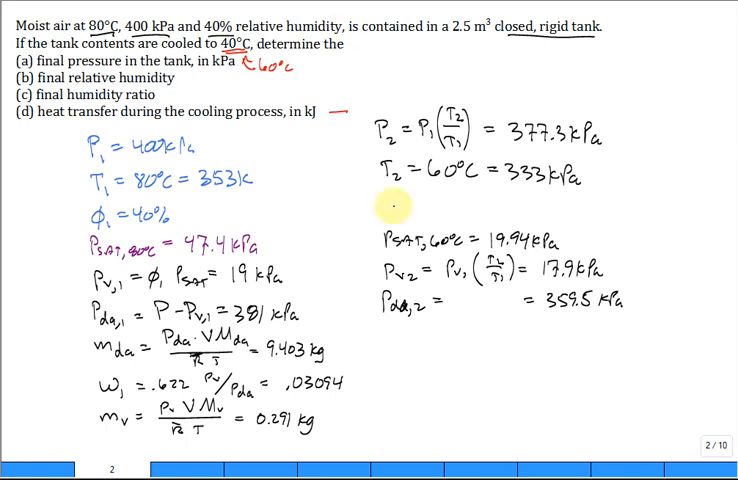
- Write φ2 = Pv2/Psat = 89.7%
text(Φ2 = Pv2)
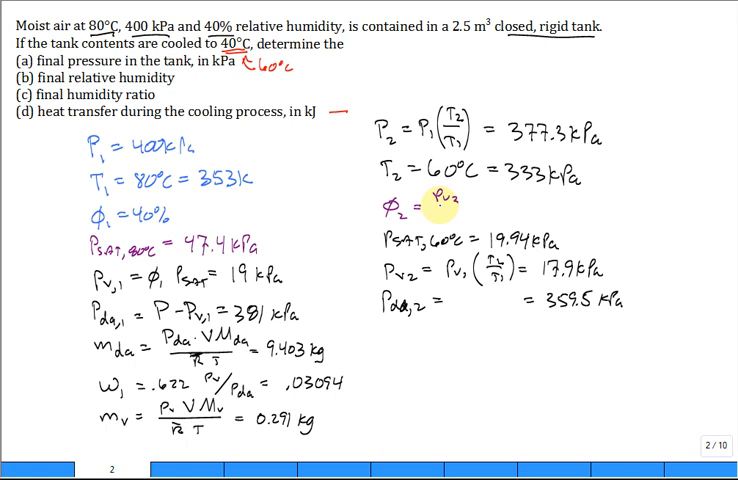
text(Psat,60°C = 89.7)
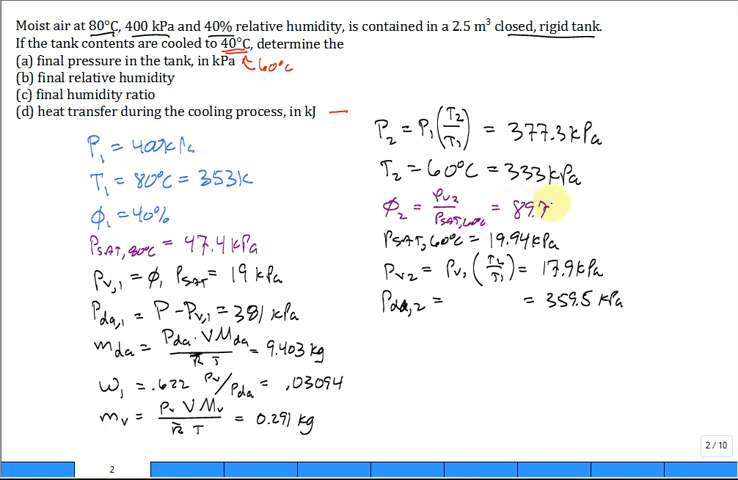
text(%)
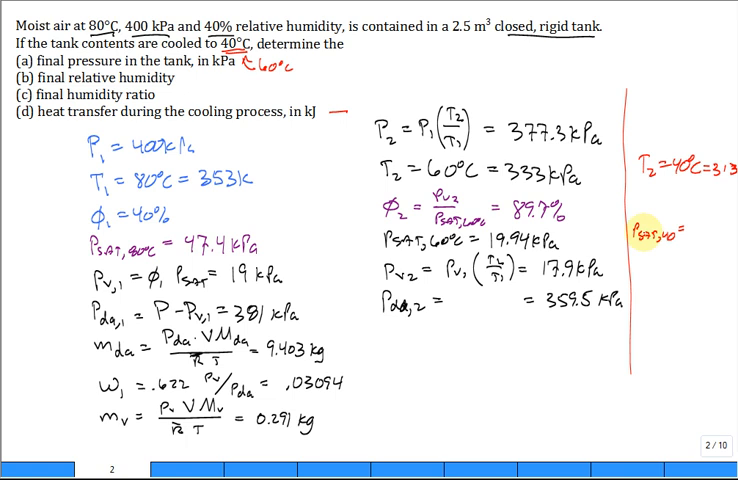
- Ink the φ2 relative-humidity term for the 40 °C state at the right edge
text(φ=.)
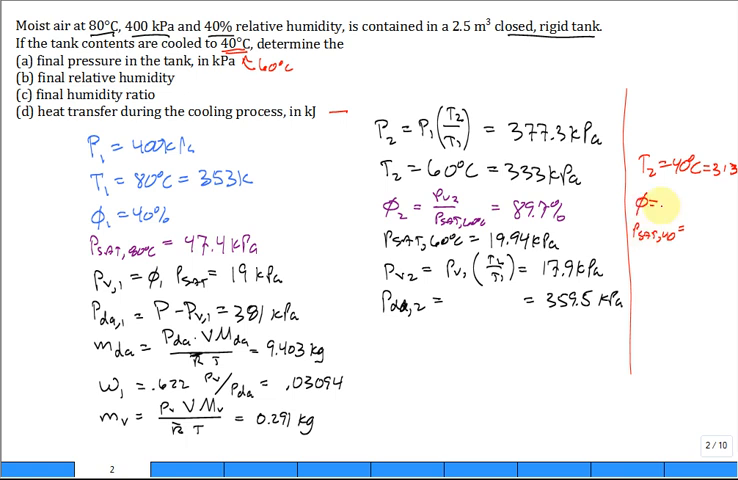
drag(650, 208, 716, 204)
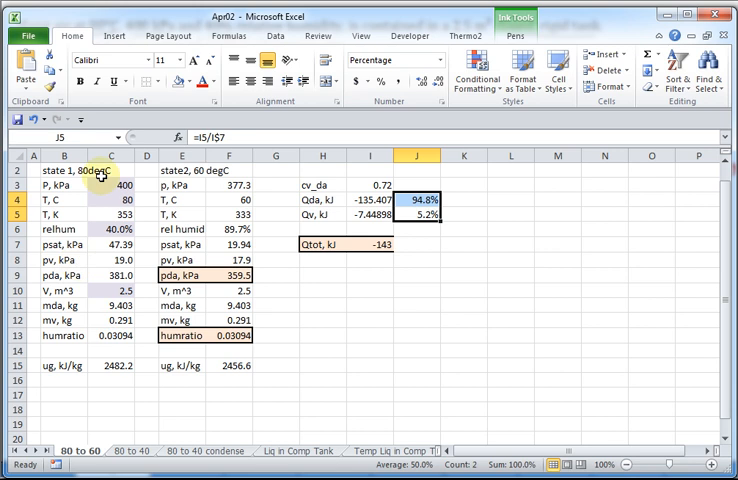
mouse_move(230, 184)
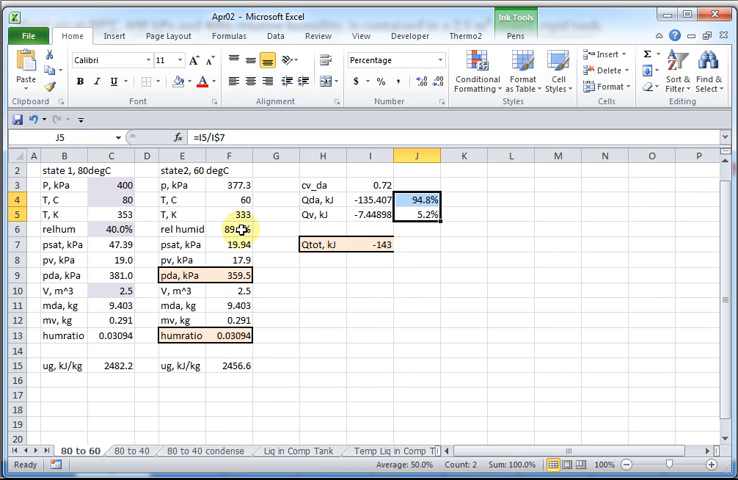
mouse_move(264, 232)
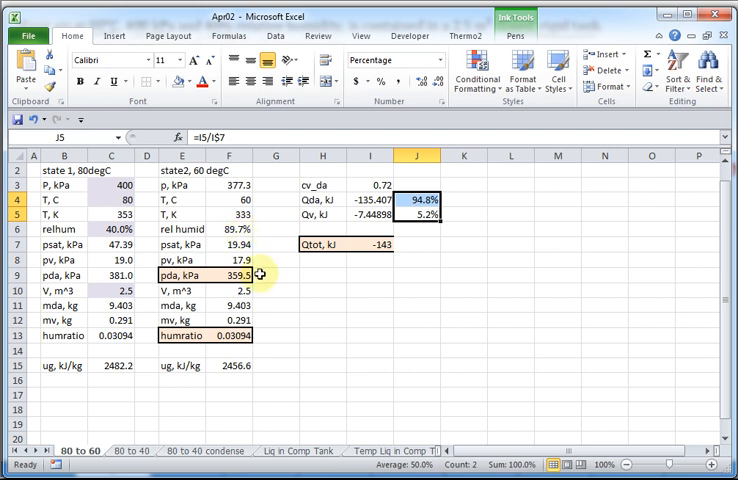
mouse_move(264, 304)
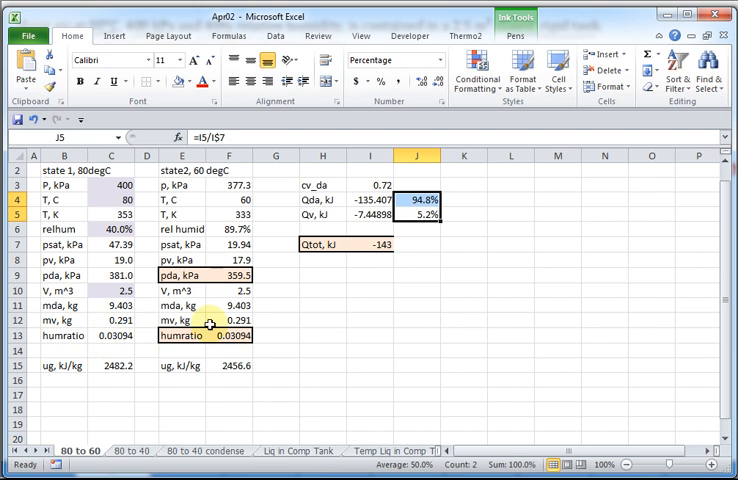
mouse_move(240, 182)
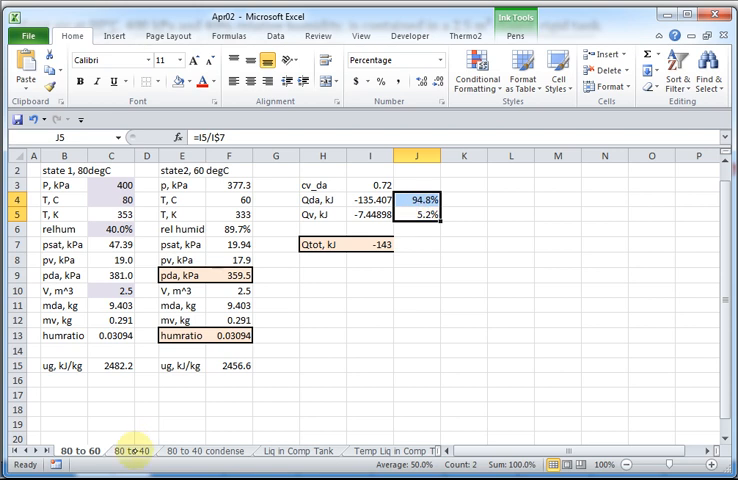
- Switch to the '80 to 40' sheet showing the impossible 227.4% state-2 humidity
click(124, 450)
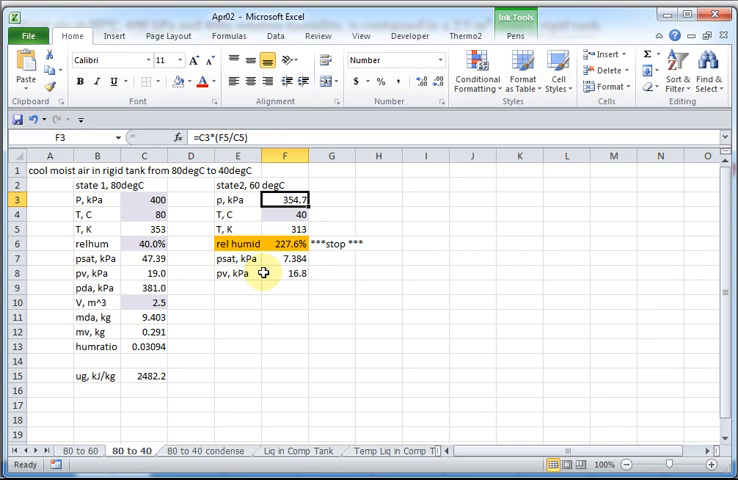
mouse_move(308, 260)
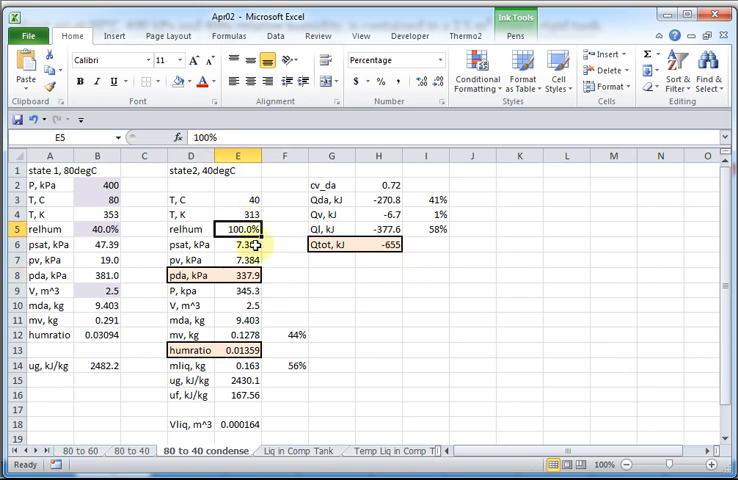
- Review the dry-air partial pressure formula in E8 and state-2 total pressure in E9
click(238, 258)
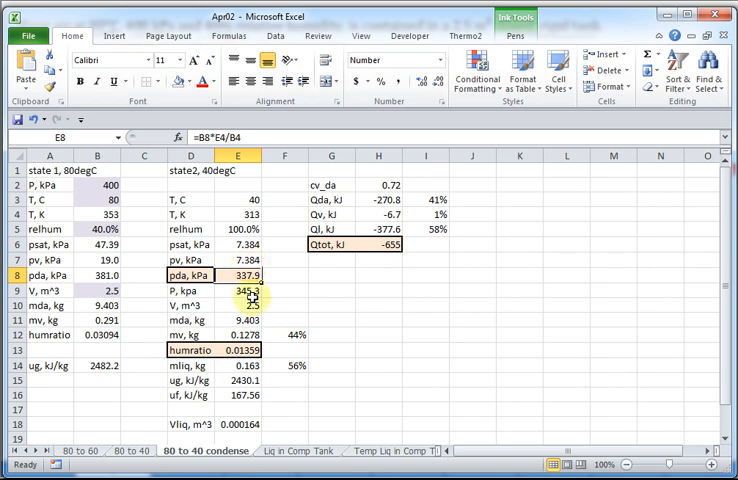
click(240, 292)
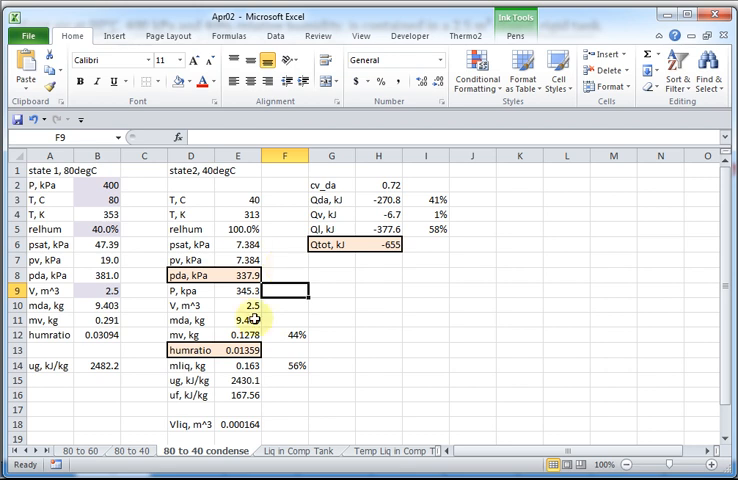
- Review the dry-air, vapor and condensed-liquid mass formulas in column E
click(238, 316)
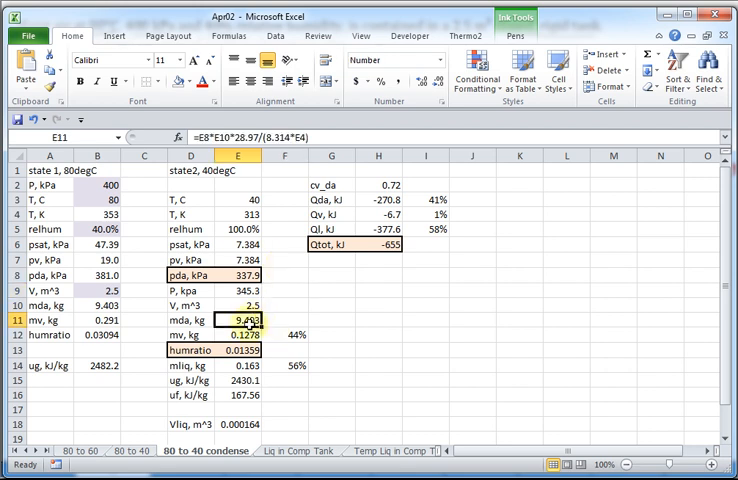
click(96, 322)
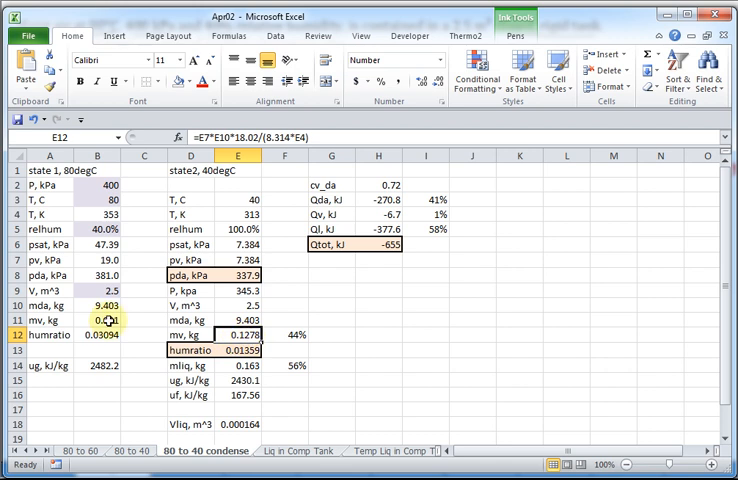
click(96, 320)
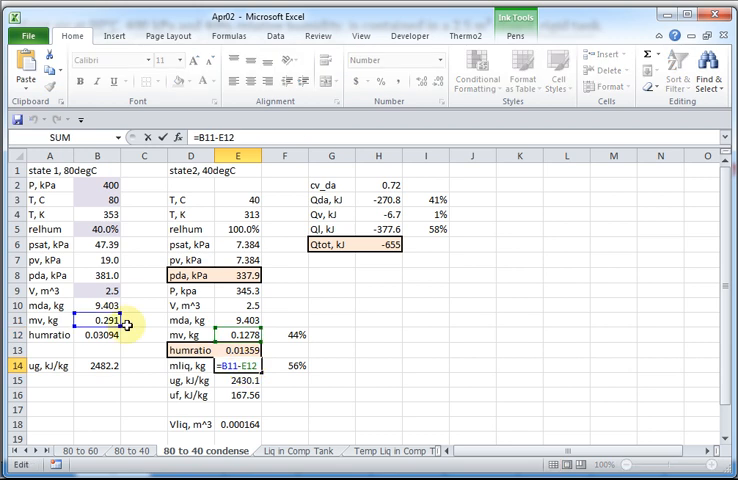
mouse_move(328, 344)
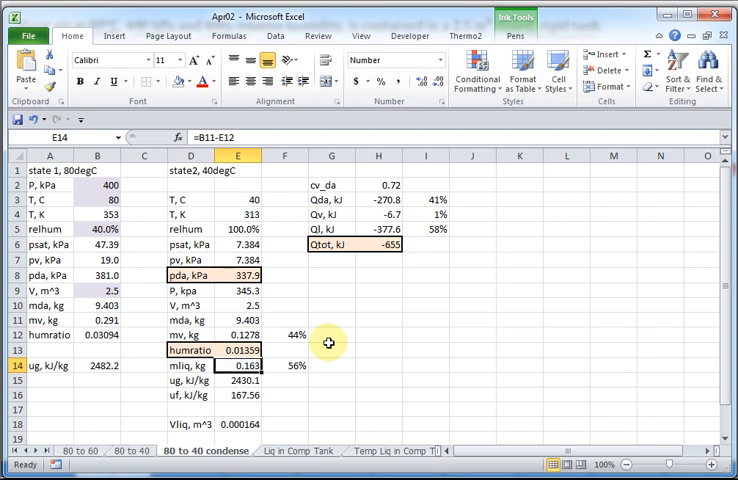
- Review the condensed fraction in F14 and vapor energy in E15, then leave the 41/1/58% split
click(284, 364)
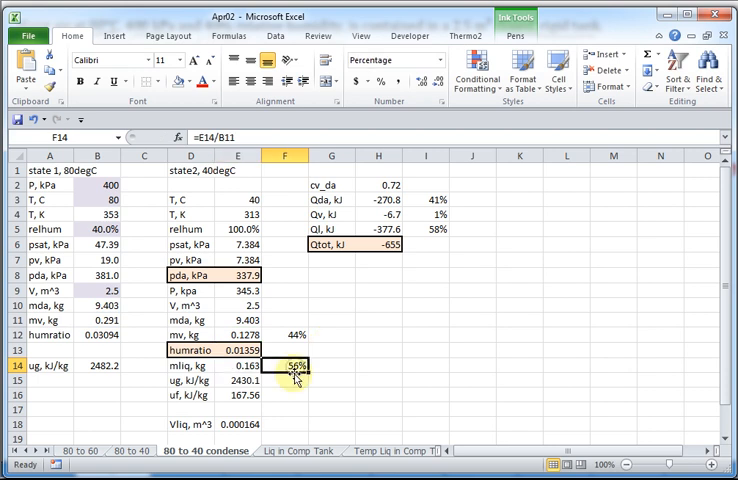
double_click(284, 364)
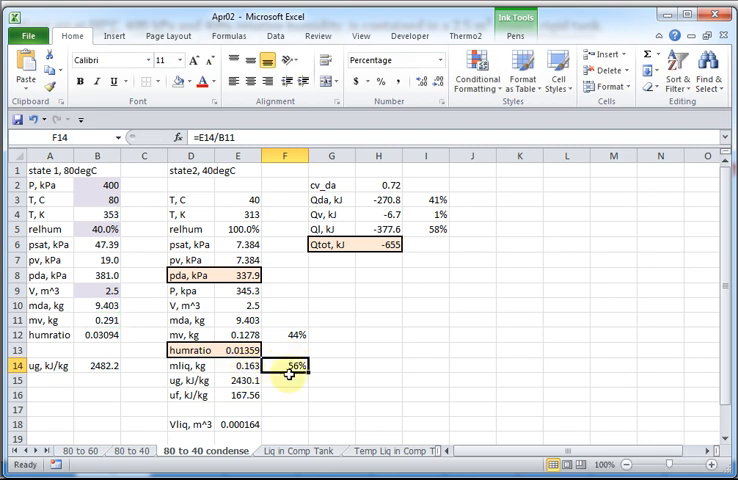
mouse_move(284, 378)
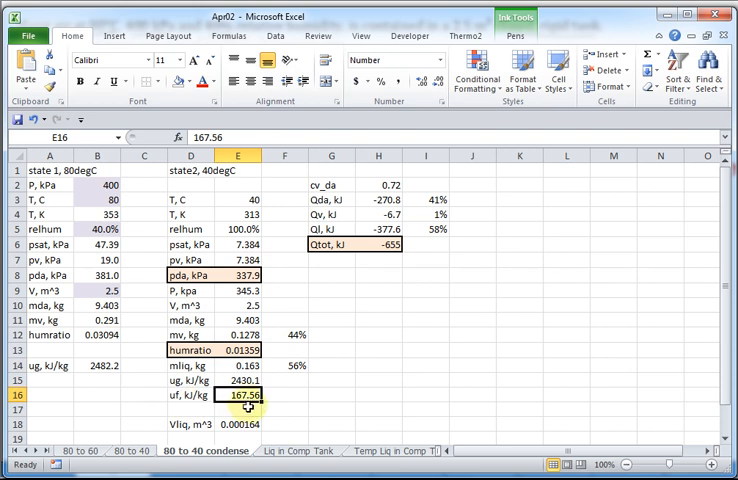
click(238, 380)
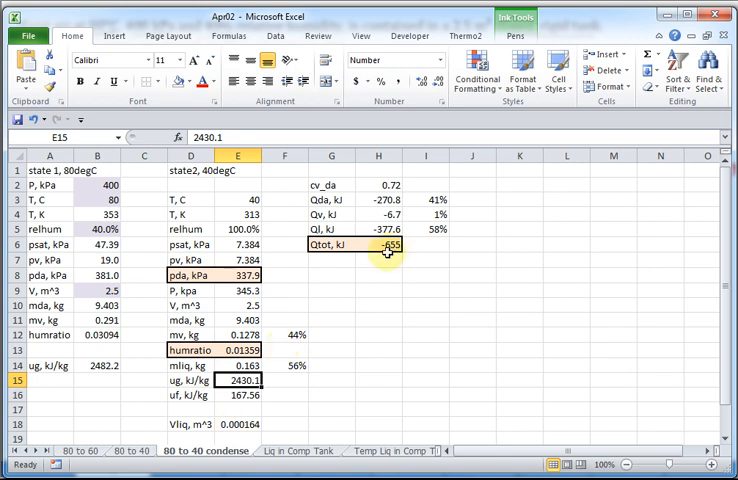
mouse_move(390, 250)
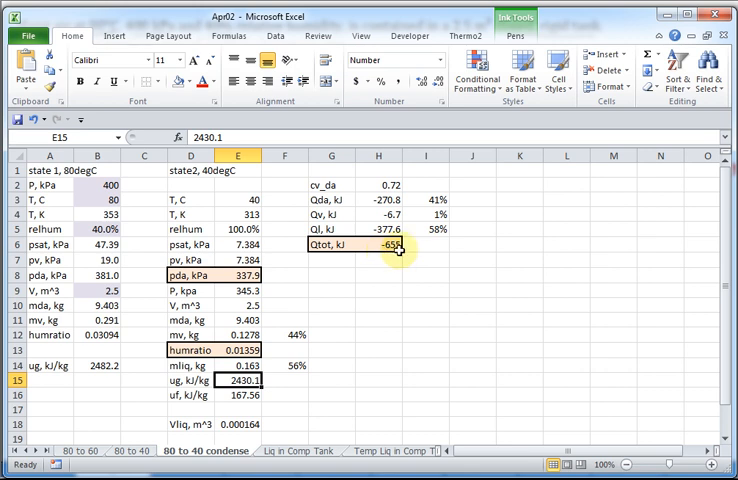
mouse_move(450, 204)
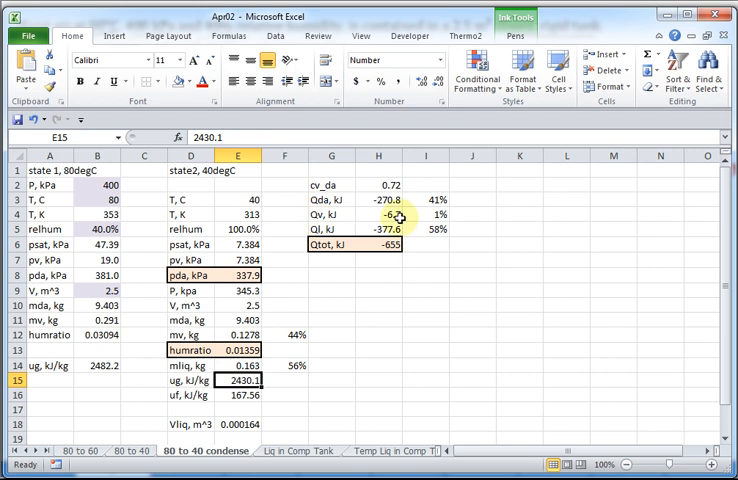
mouse_move(452, 216)
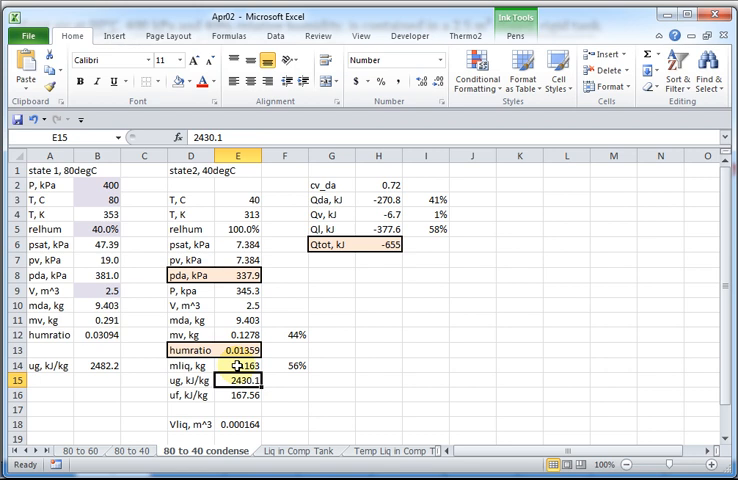
mouse_move(466, 228)
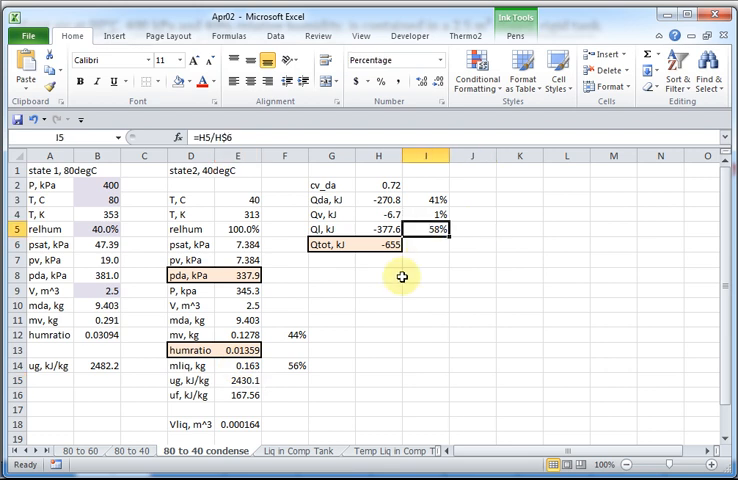
mouse_move(388, 268)
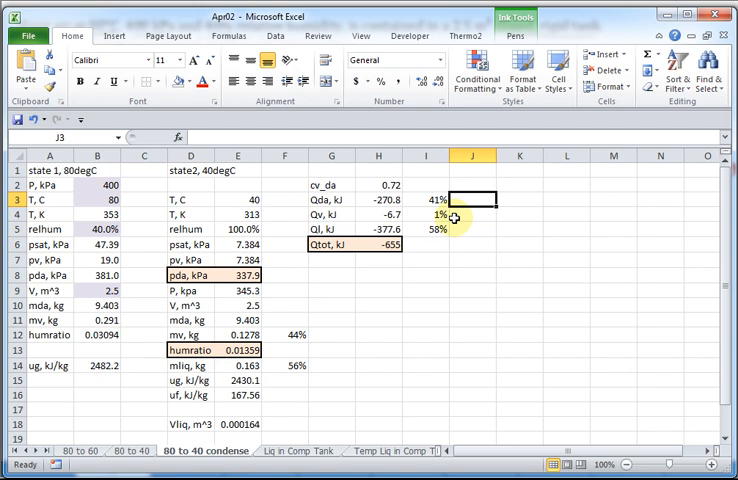
click(472, 232)
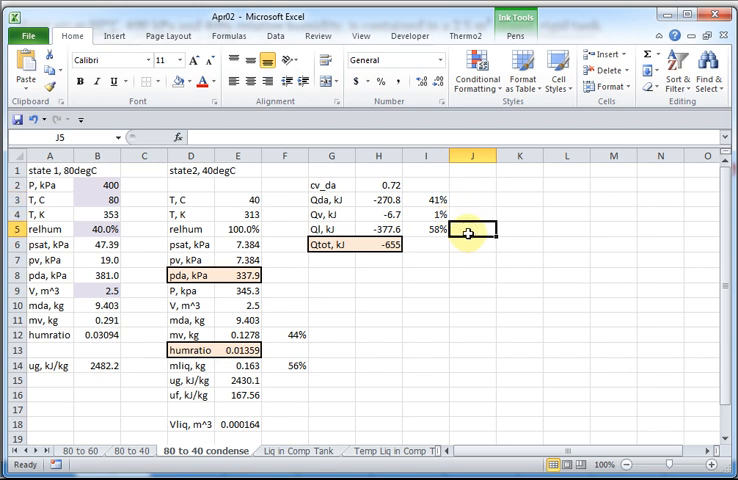